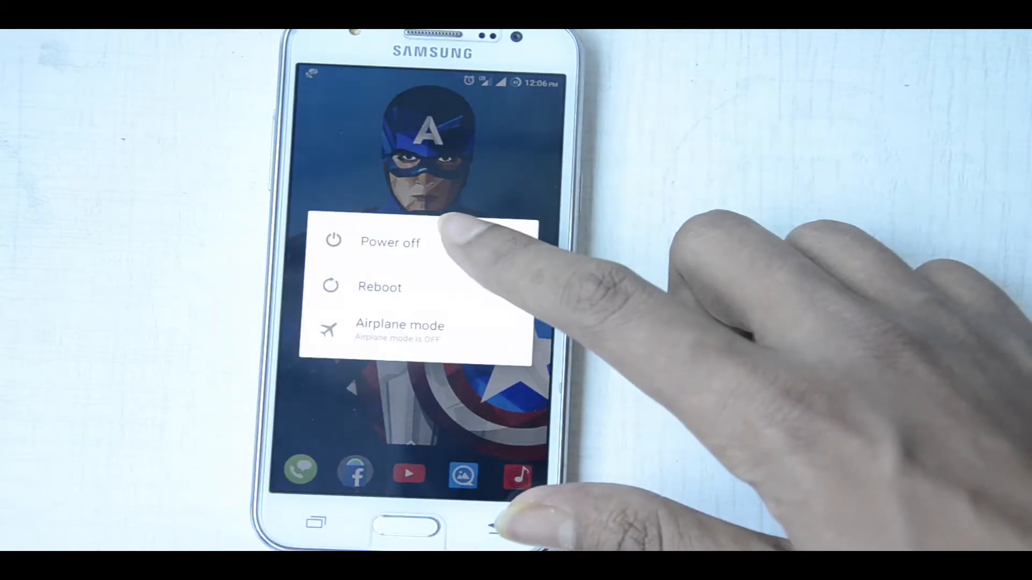
# - Power off the Samsung phone and boot it into TWRP recovery 3.0.2-0
pyautogui.click(389, 241)
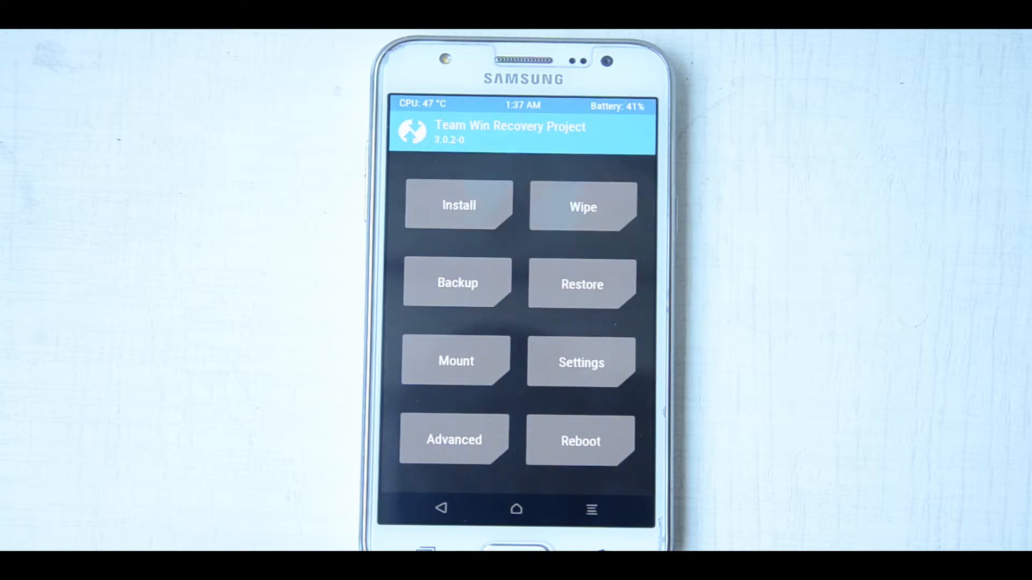
pyautogui.moveTo(581, 441)
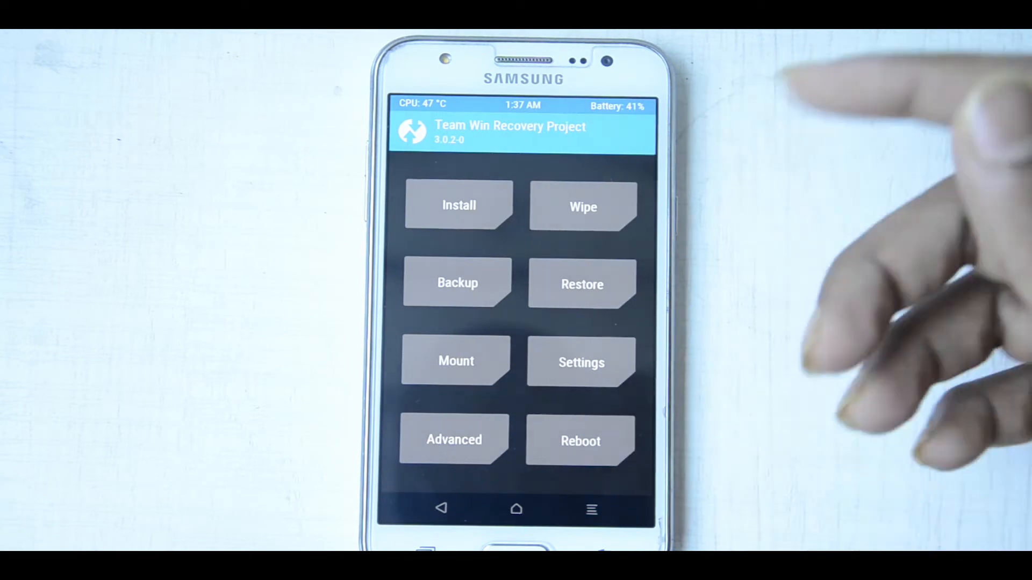
# - Advanced-wipe the Dalvik/ART Cache, System, Cache and Data partitions
pyautogui.click(456, 283)
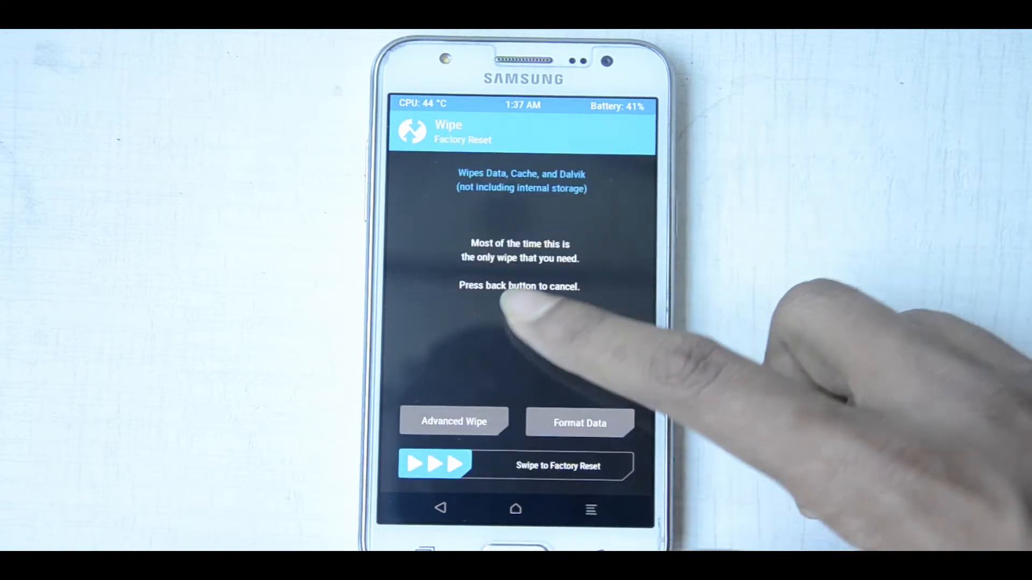
pyautogui.click(454, 421)
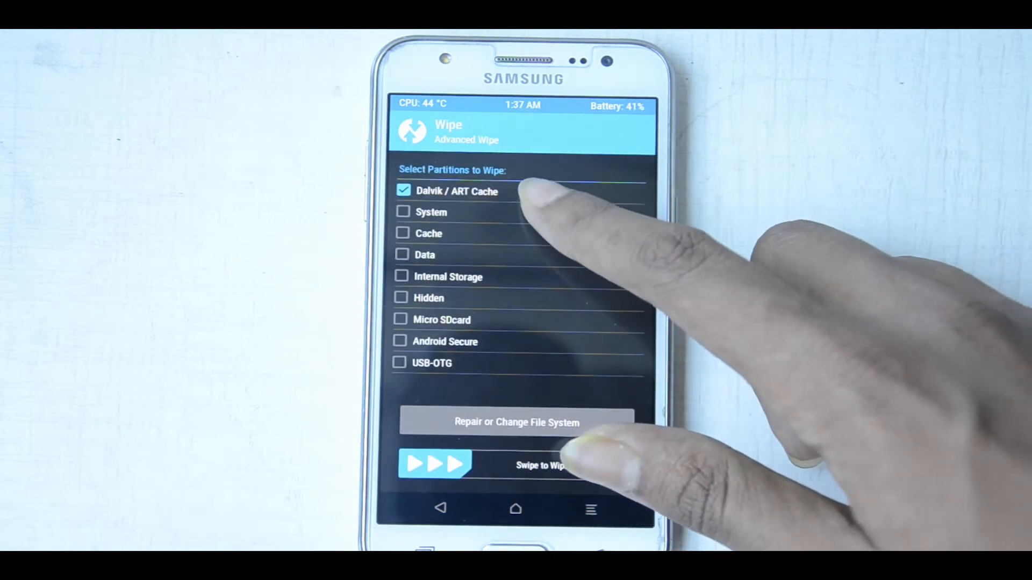
pyautogui.click(403, 232)
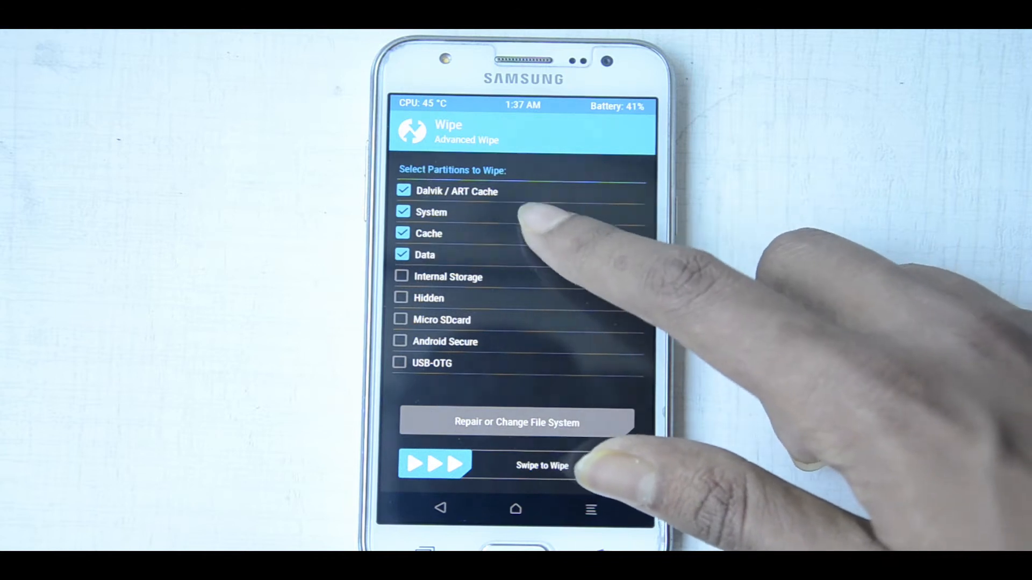
pyautogui.moveTo(434, 465); pyautogui.dragTo(566, 465)
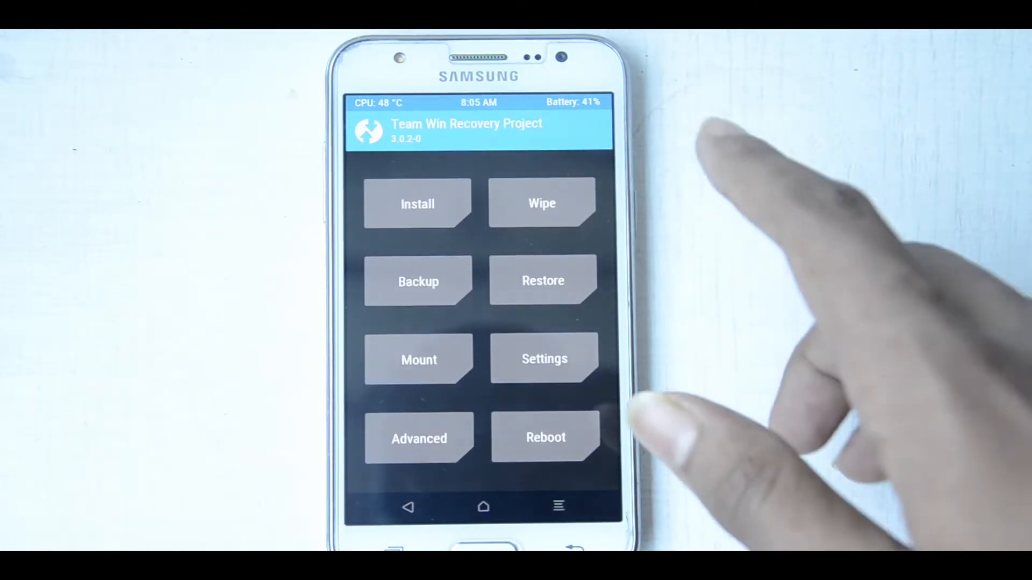
# - Install the cm-13.0 zip from the SD card's ROMS/CM 13 folder
pyautogui.click(417, 203)
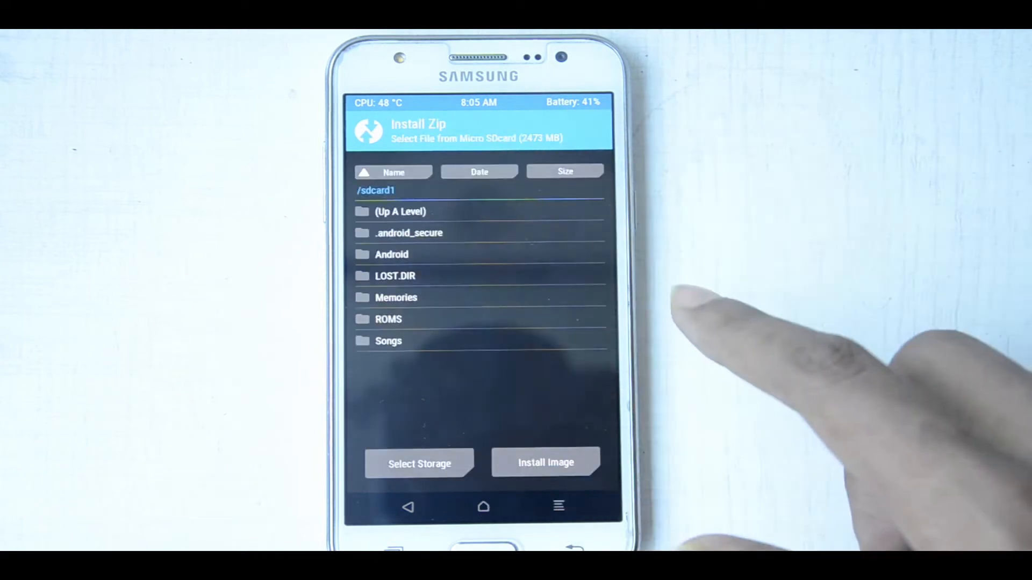
pyautogui.moveTo(474, 310)
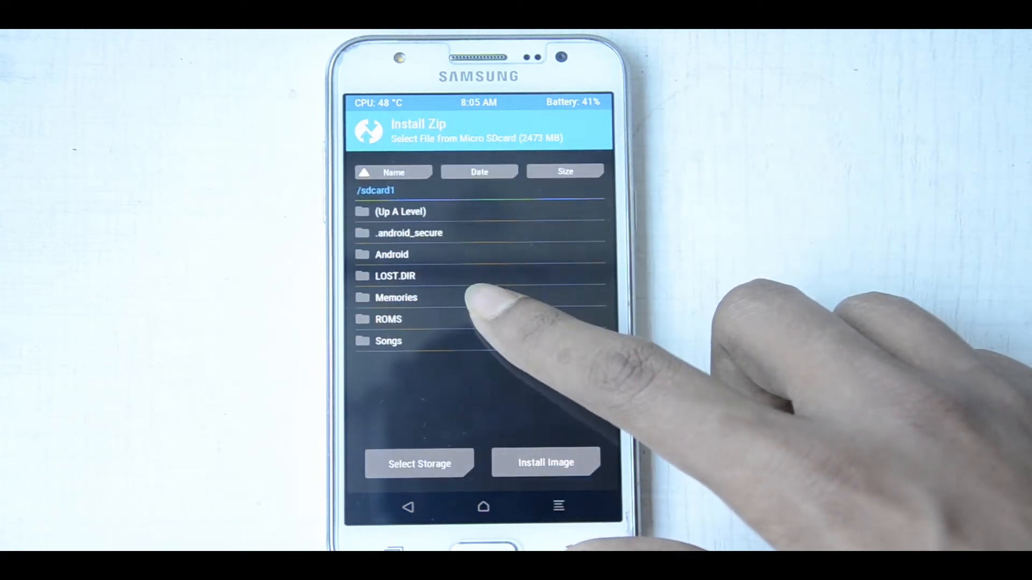
pyautogui.click(388, 319)
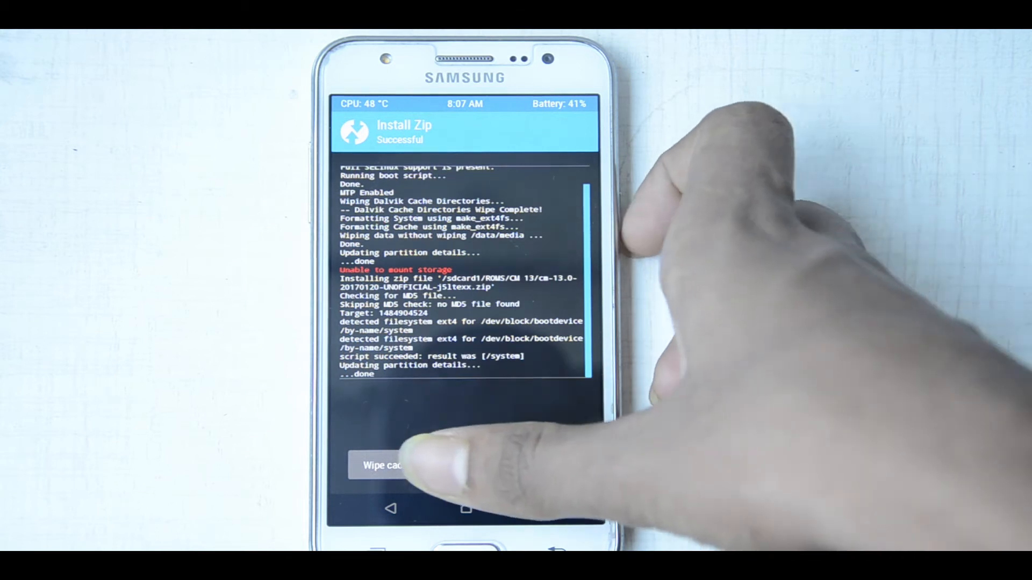
# - Flash open_gapps-arm64-6.0-pico-20170418.zip from the CM 13 folder
pyautogui.click(385, 465)
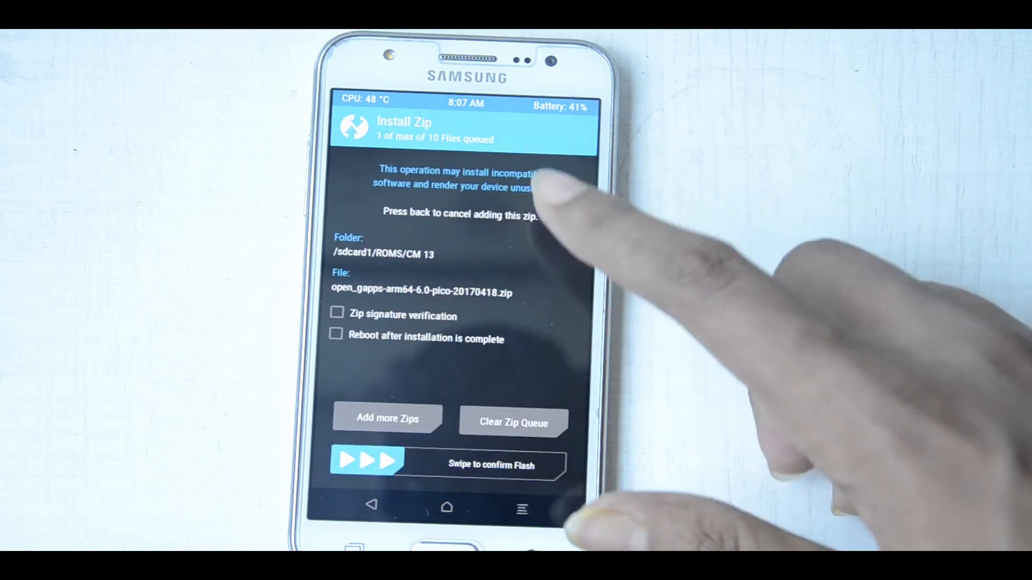
pyautogui.moveTo(368, 464); pyautogui.dragTo(546, 465)
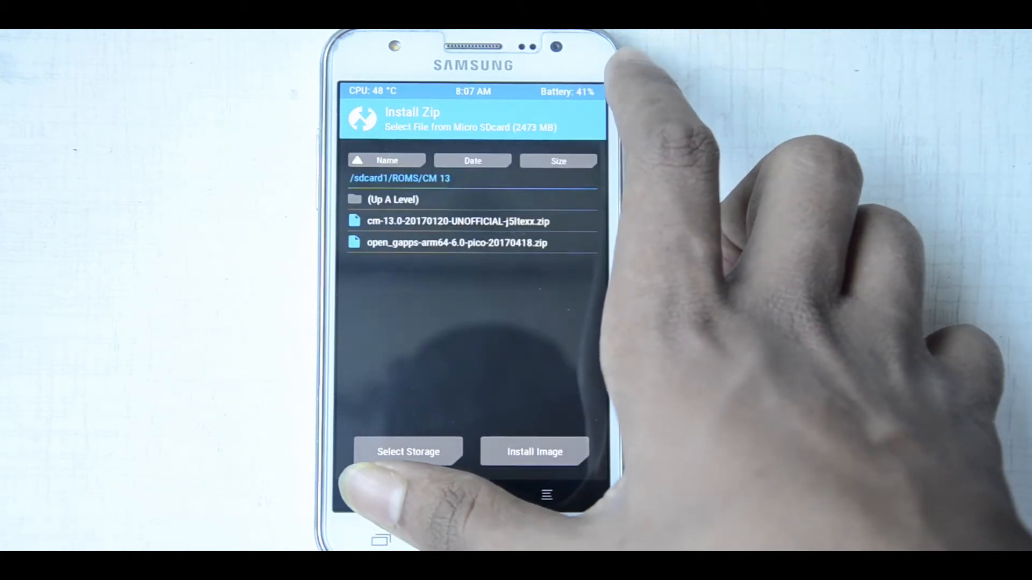
# - Reboot from TWRP into System, reaching the CyanogenMod Welcome screen
pyautogui.click(456, 220)
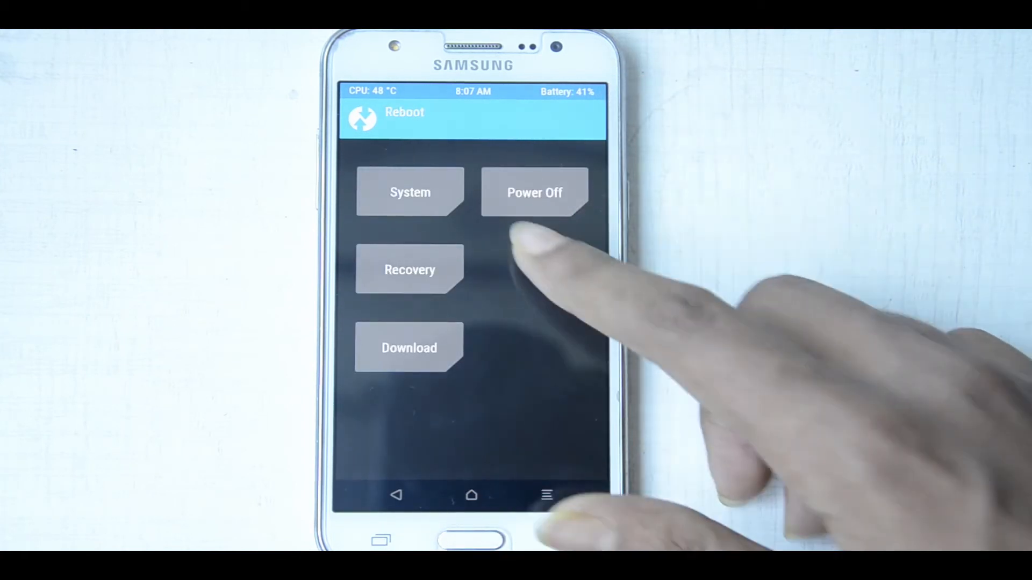
pyautogui.click(534, 192)
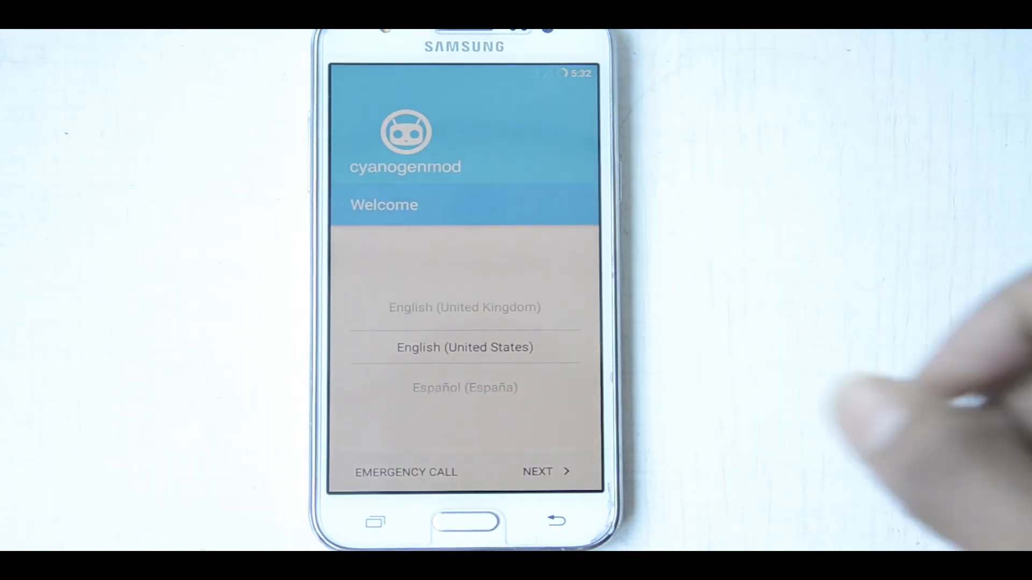
# - Keep English (United States) and continue to the Cyanogen features page
pyautogui.click(547, 472)
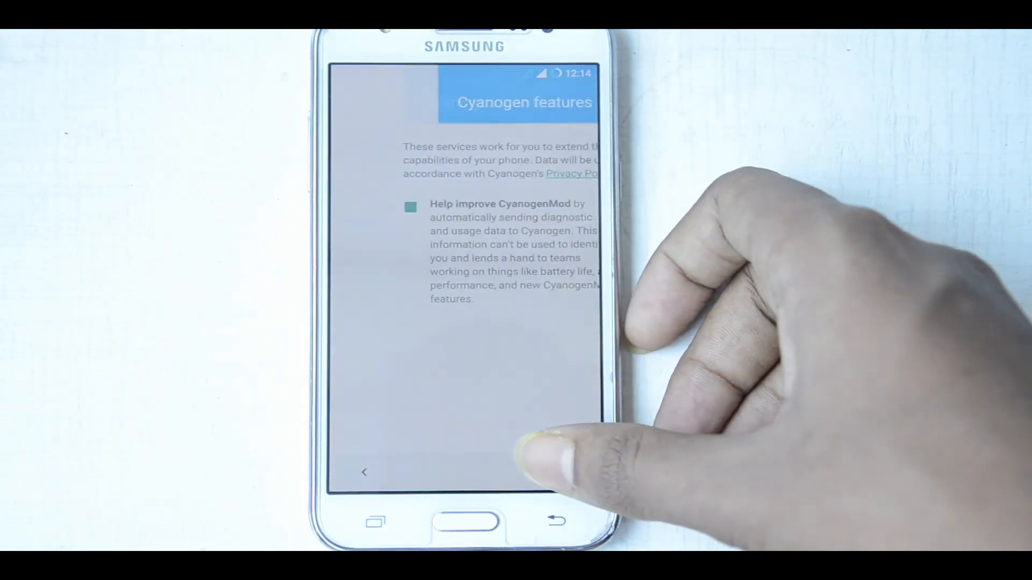